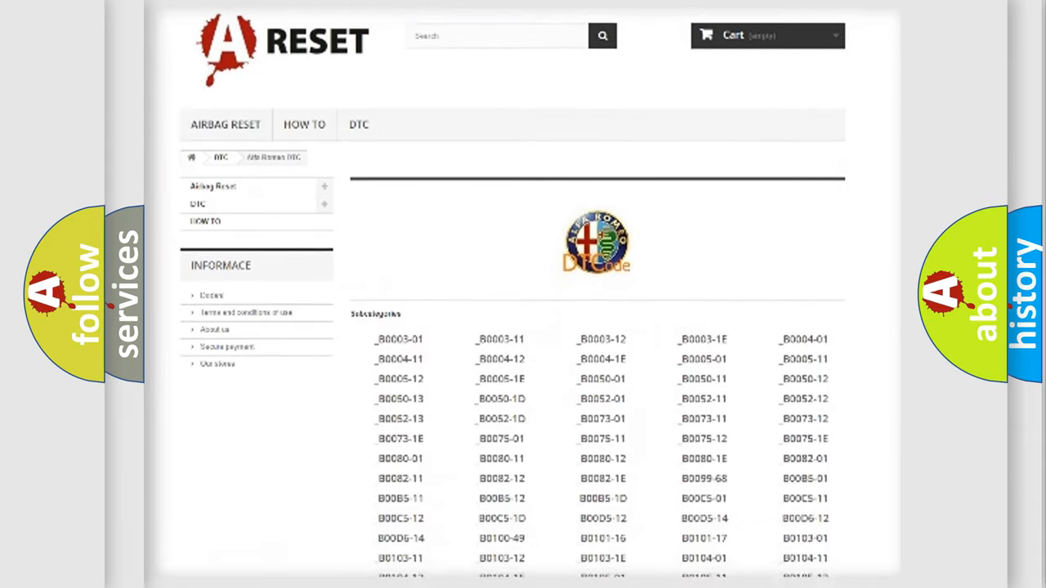
# - Scroll through the Alfa Romeo DTC subcategory list from the B codes to the P codes
pyautogui.scroll(-3)
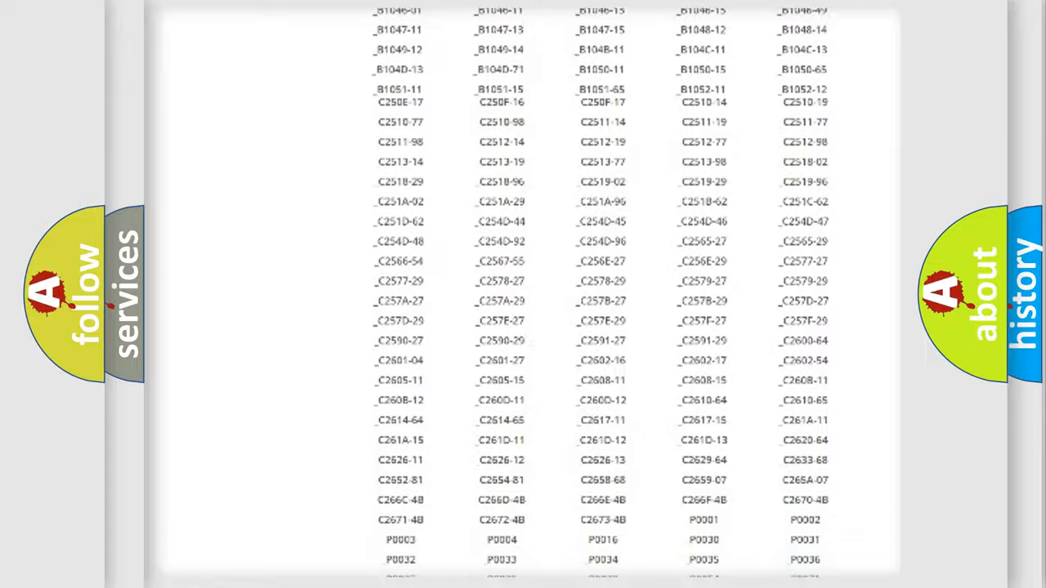
pyautogui.scroll(3)
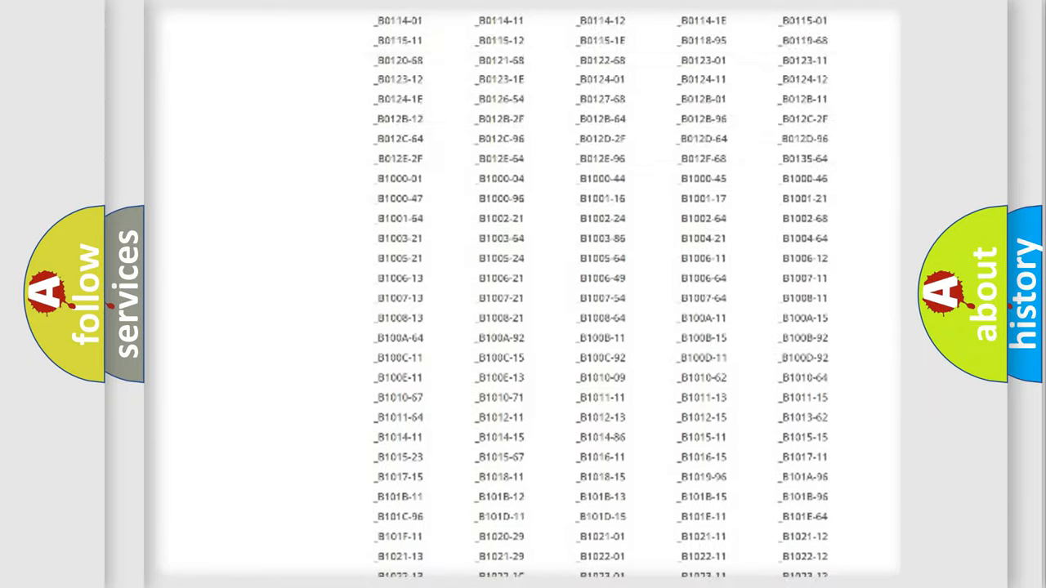
pyautogui.scroll(3)
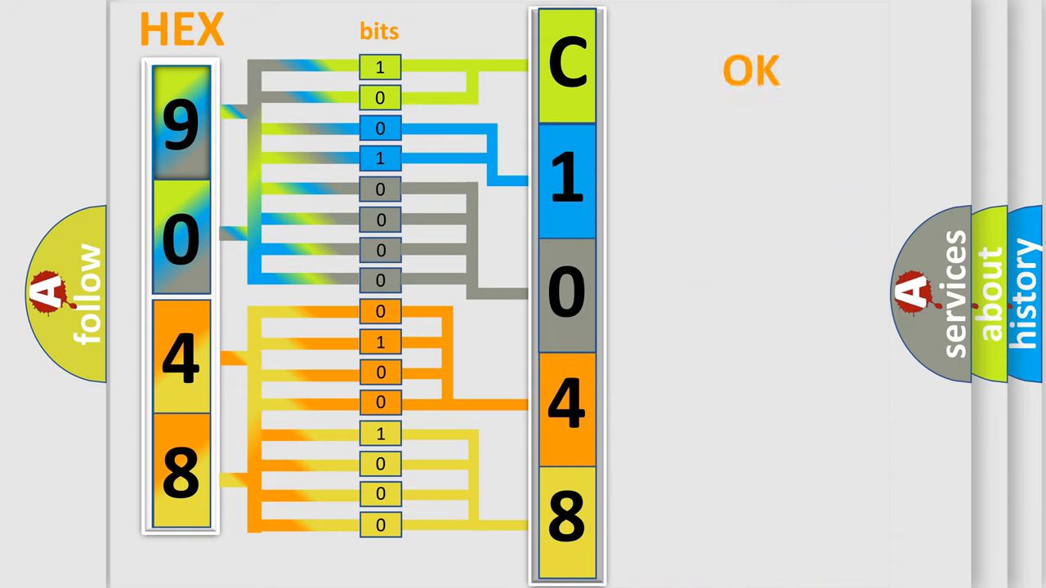
# - Advance the slide to the final result showing code C1048:01 beside the Alfa Romeo label
pyautogui.click(750, 71)
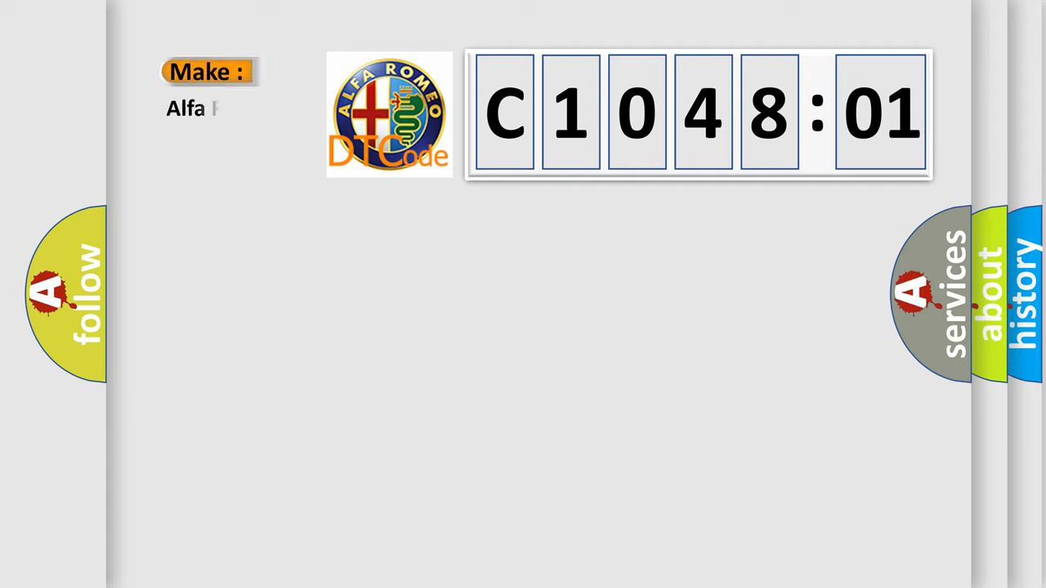